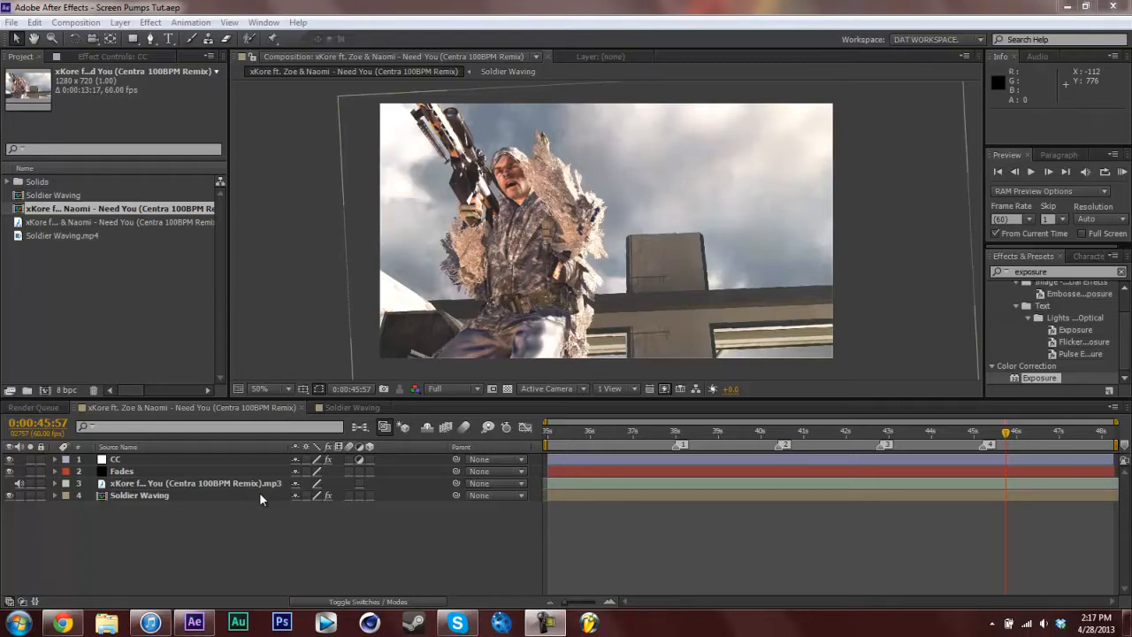
{"action": "mouse_move", "coordinate": [463, 524]}
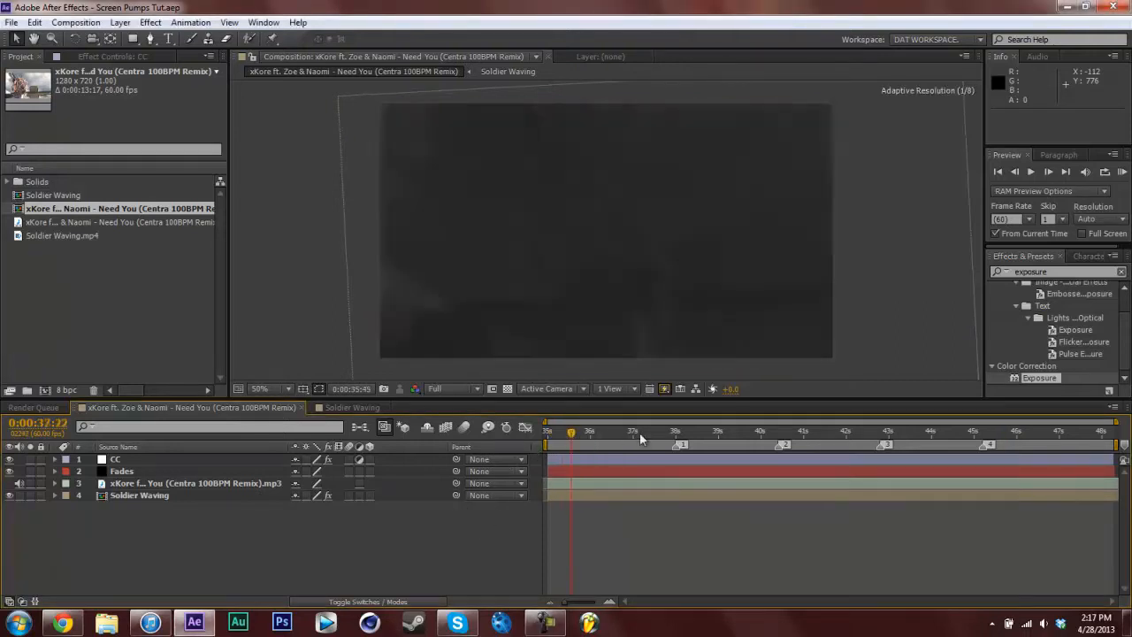
Step: Add a Null Object and a Camera layer above the Soldier Waving layer via the timeline's New menu
{"action": "left_click", "coordinate": [1115, 434]}
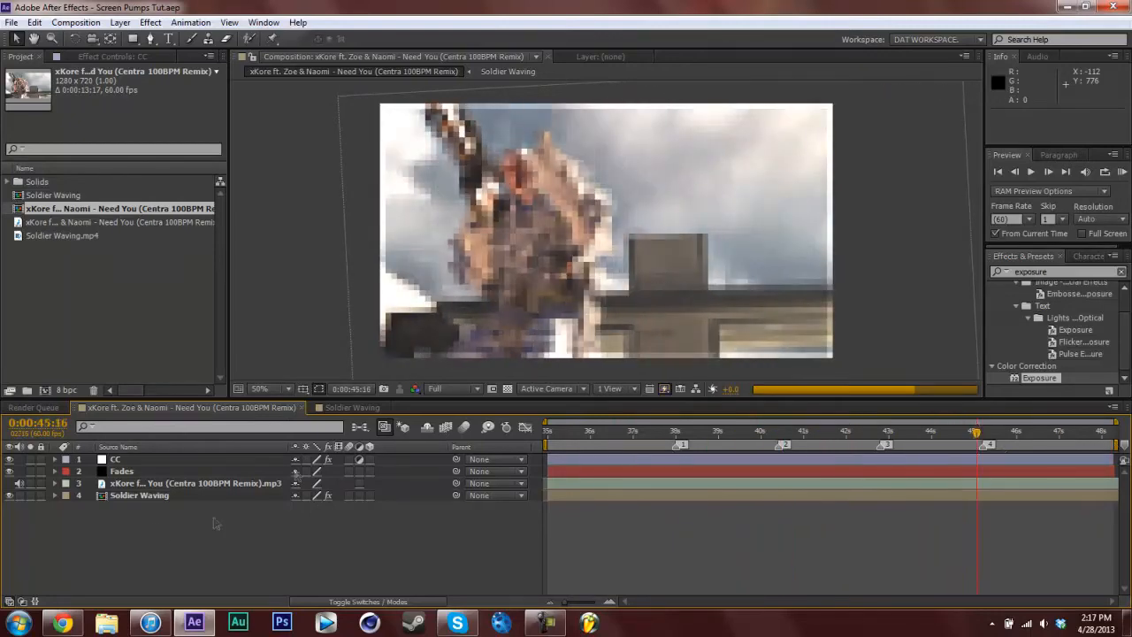
{"action": "left_click", "coordinate": [138, 495]}
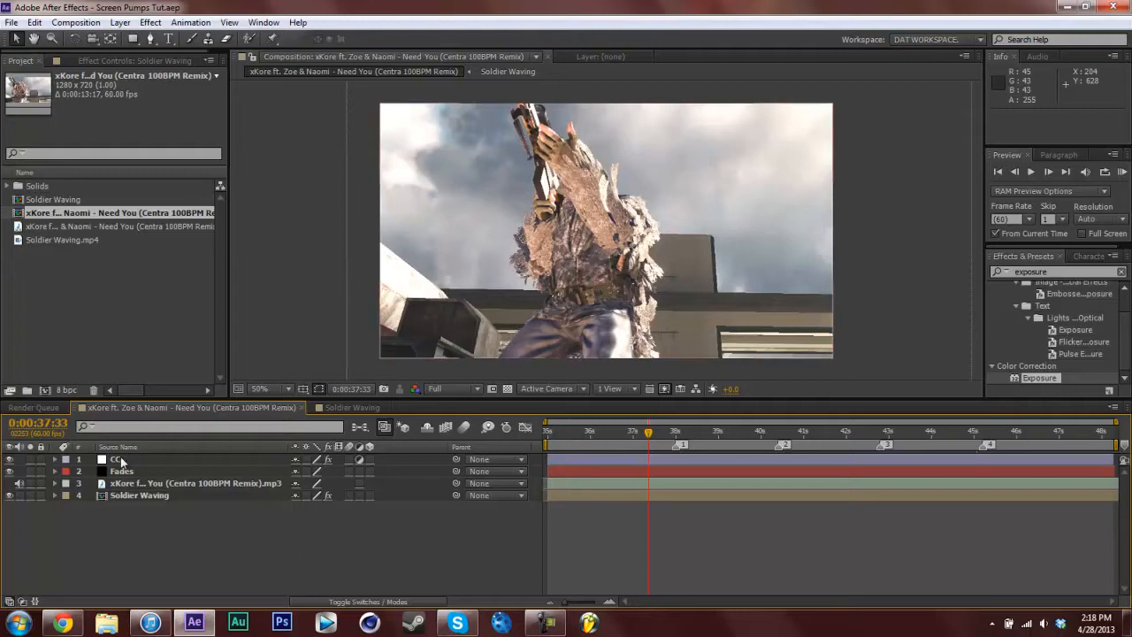
{"action": "left_click", "coordinate": [120, 471]}
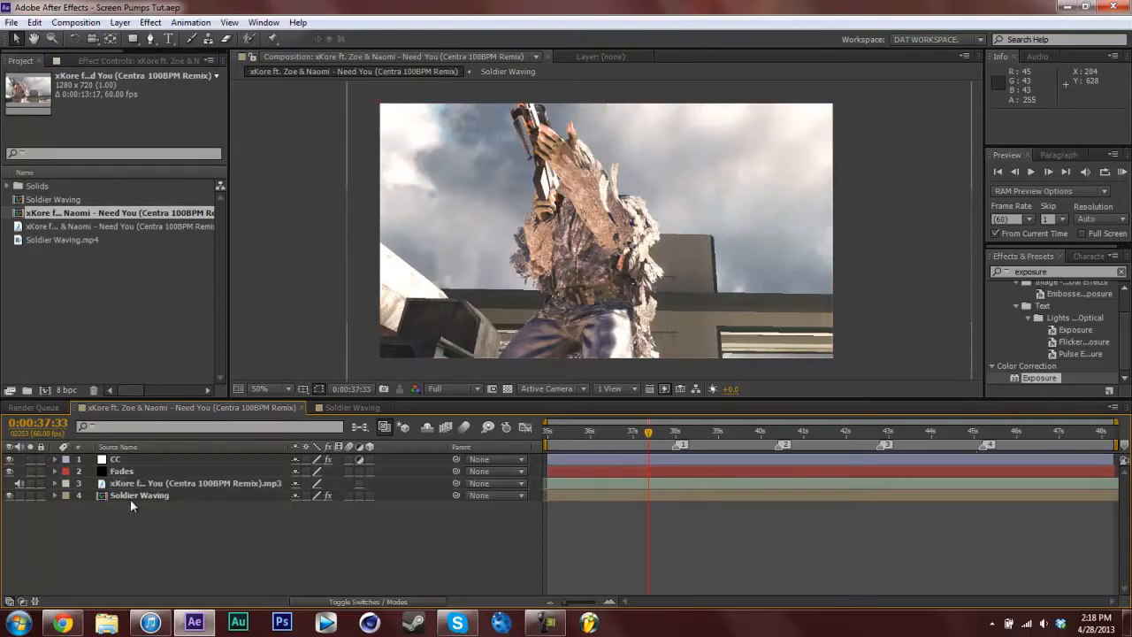
{"action": "left_click", "coordinate": [138, 495]}
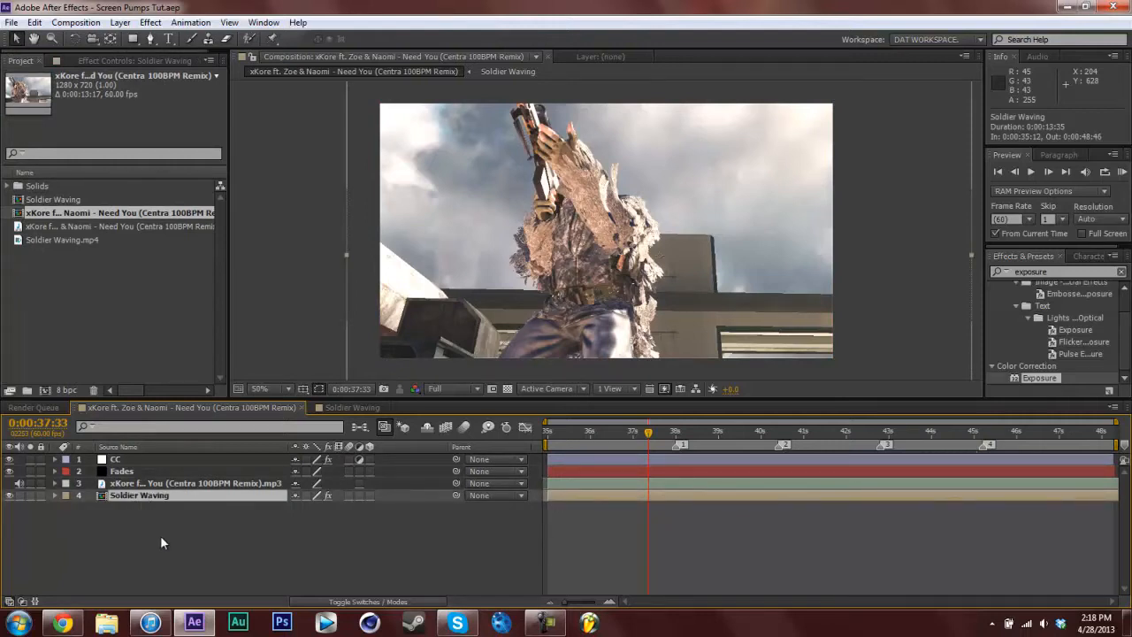
{"action": "right_click", "coordinate": [163, 540]}
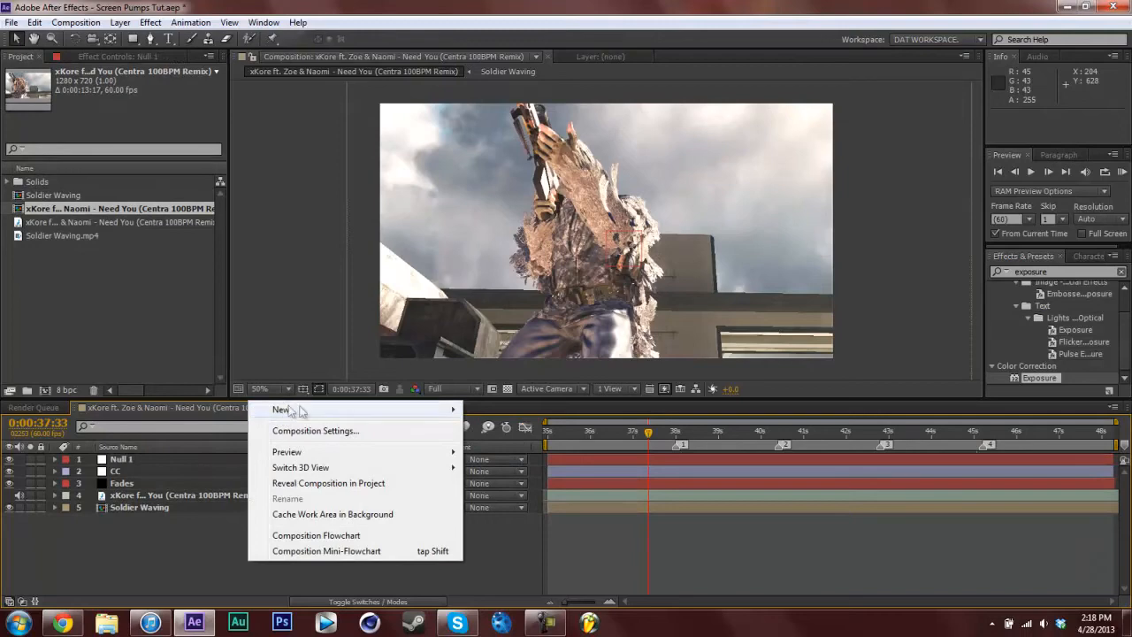
{"action": "mouse_move", "coordinate": [281, 409]}
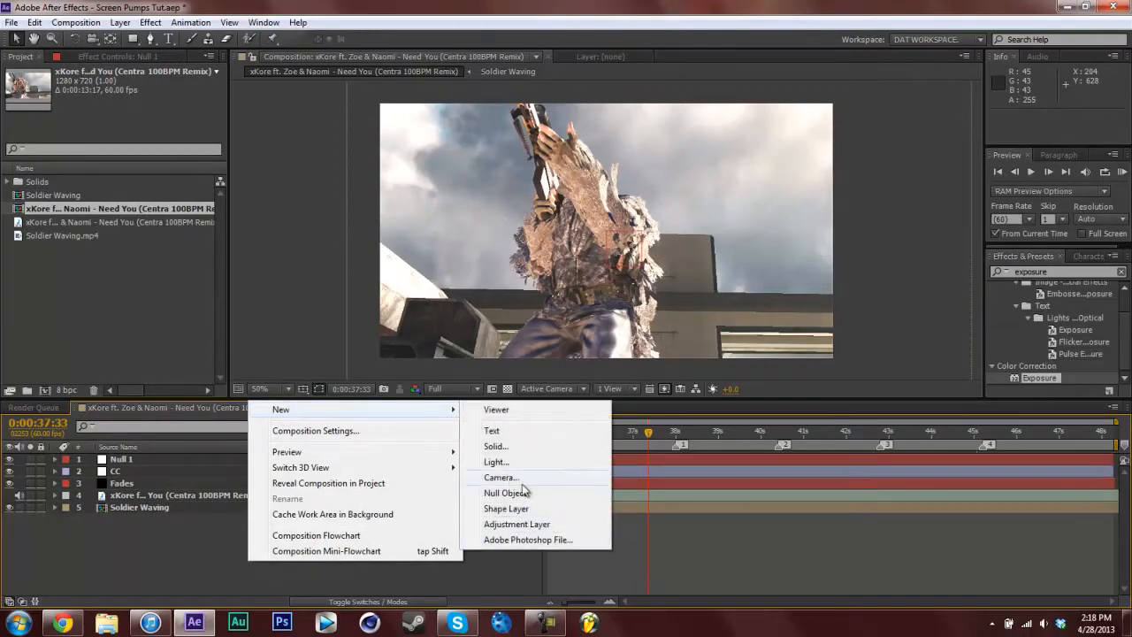
{"action": "left_click", "coordinate": [500, 477]}
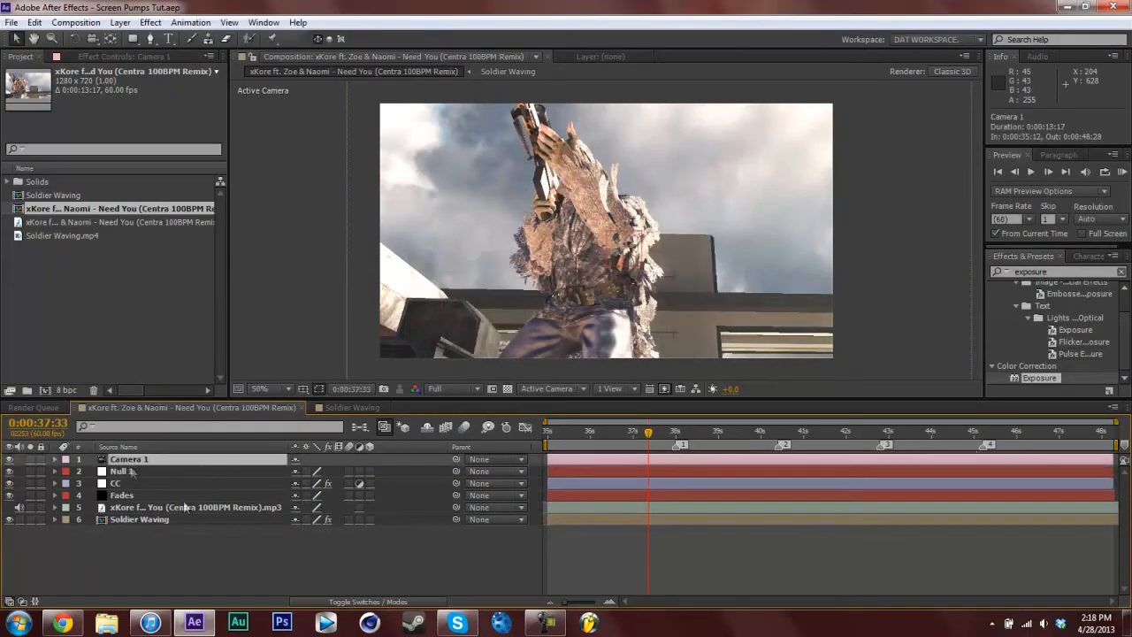
{"action": "mouse_move", "coordinate": [168, 449]}
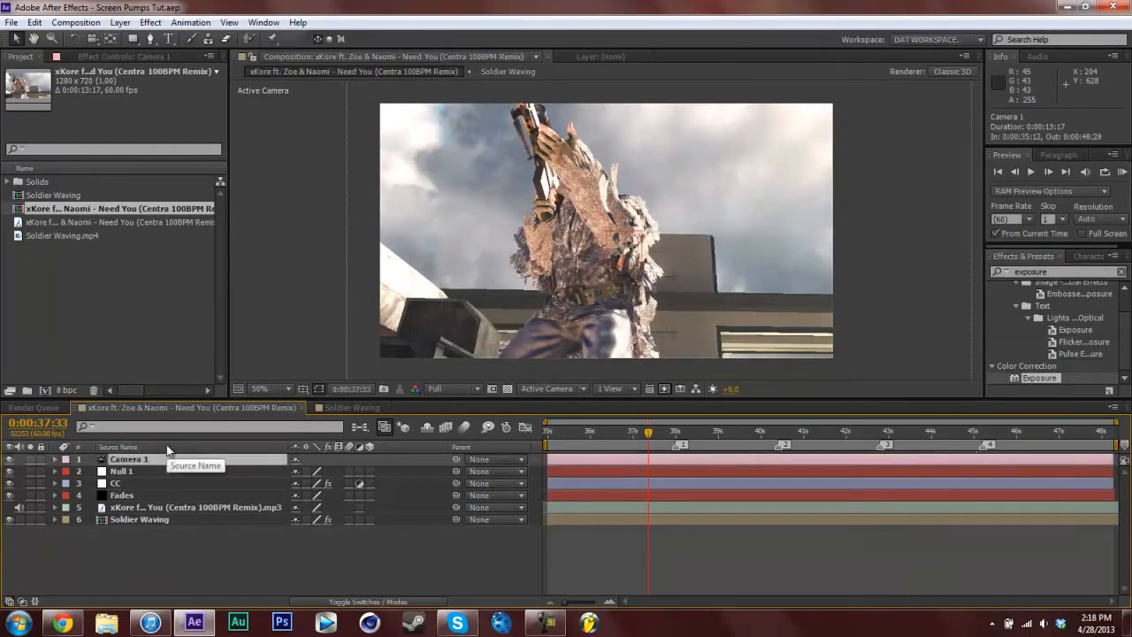
Step: Drive Camera 1's Position with a wiggle(2,6) expression so the shot shakes
{"action": "left_click", "coordinate": [53, 460]}
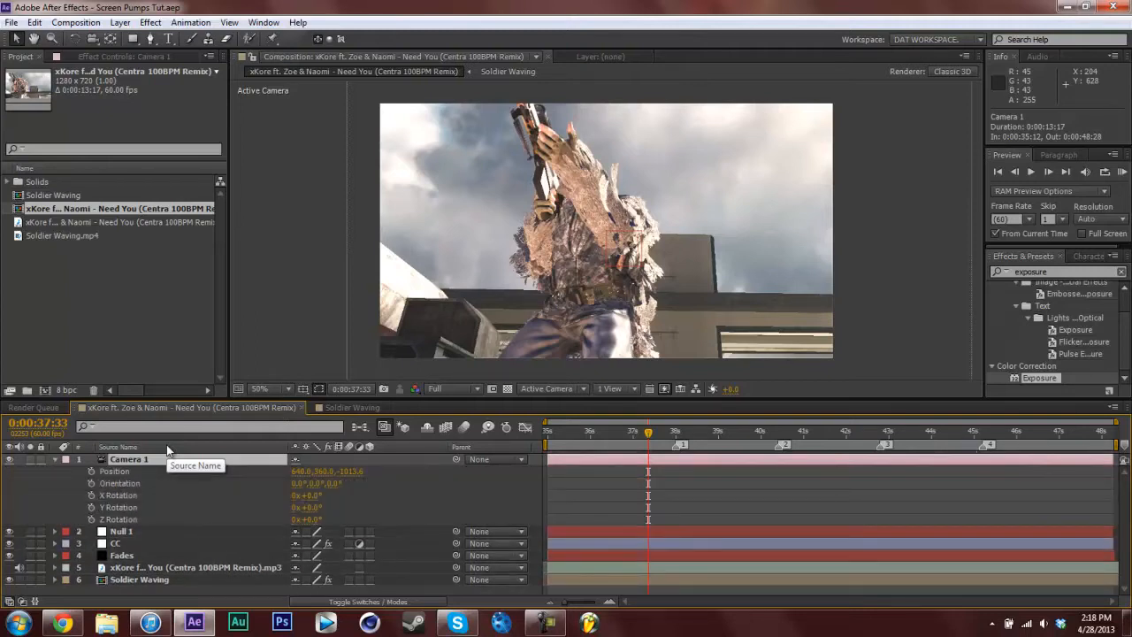
{"action": "mouse_move", "coordinate": [439, 494]}
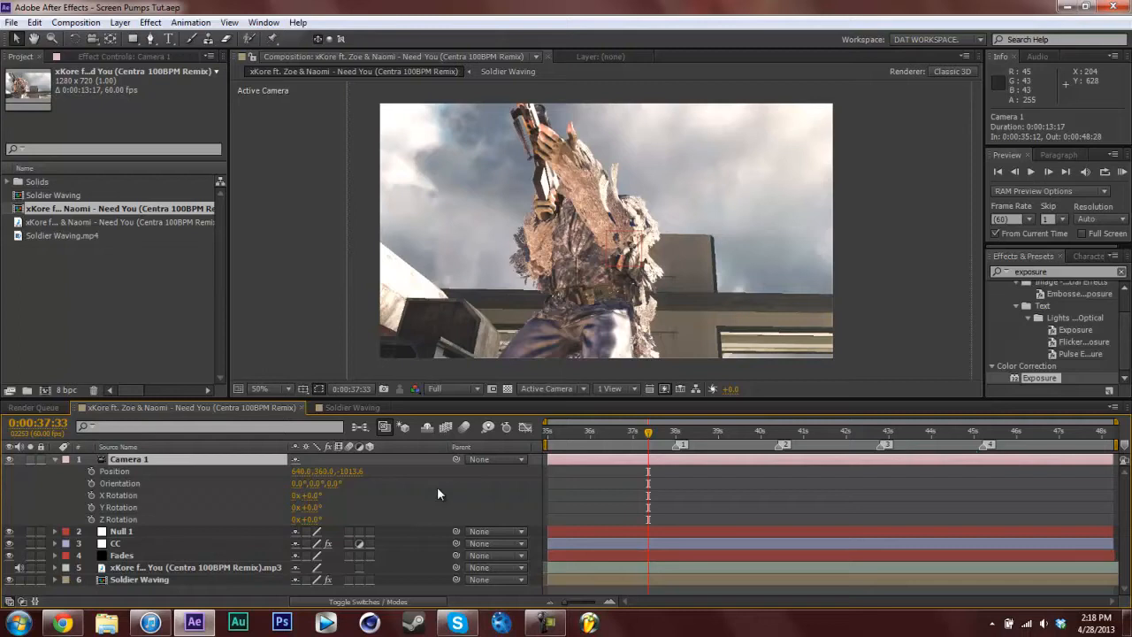
{"action": "mouse_move", "coordinate": [129, 522]}
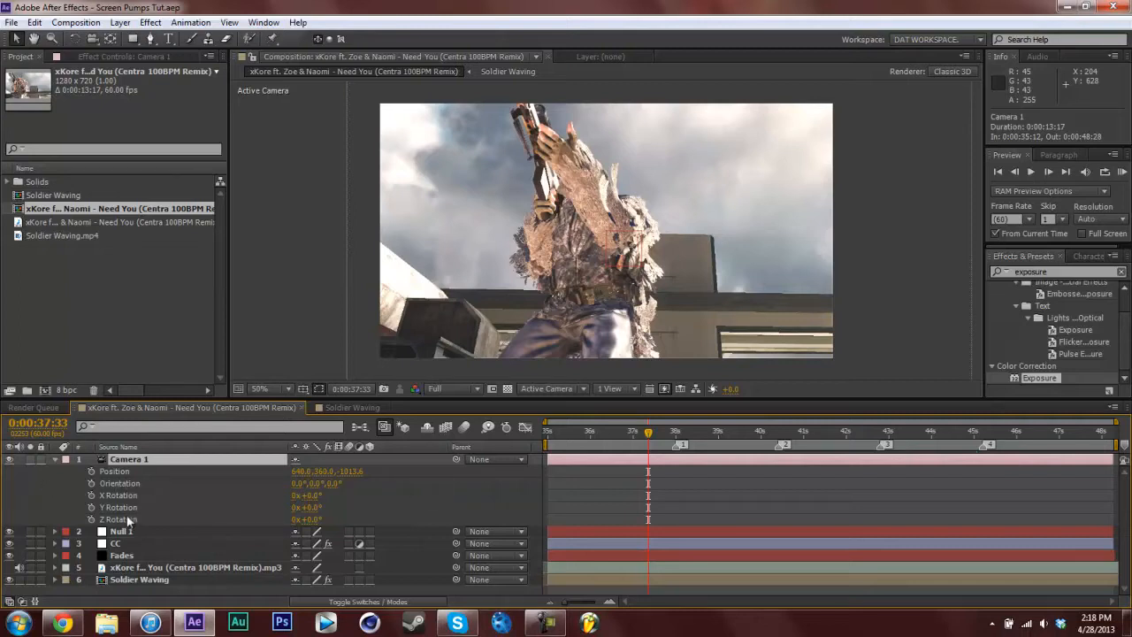
{"action": "mouse_move", "coordinate": [133, 509]}
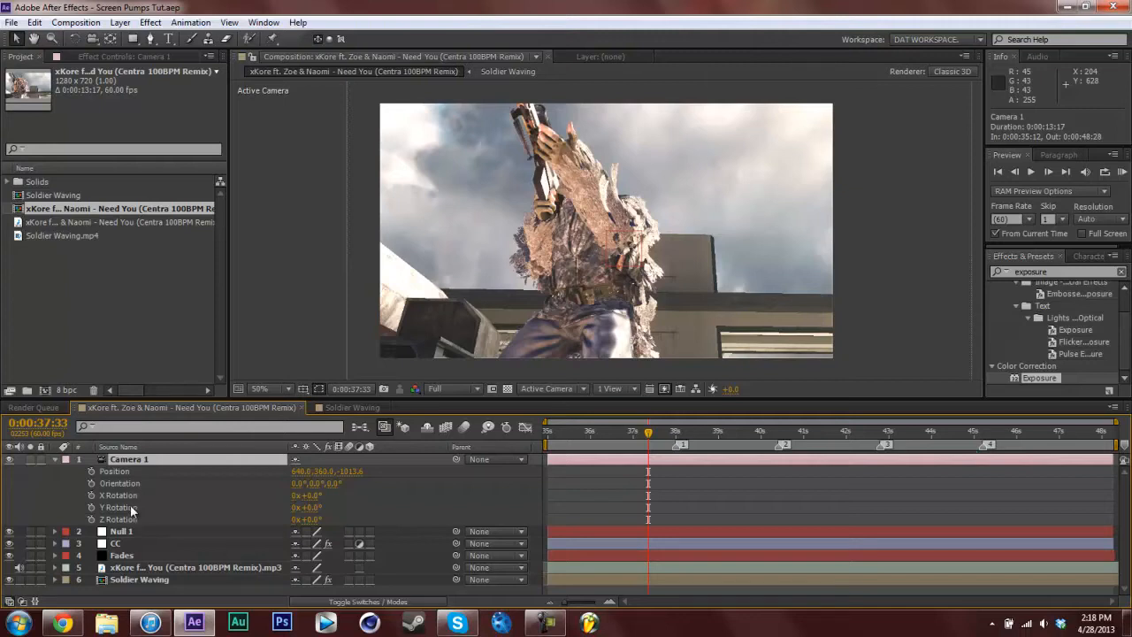
{"action": "mouse_move", "coordinate": [133, 510]}
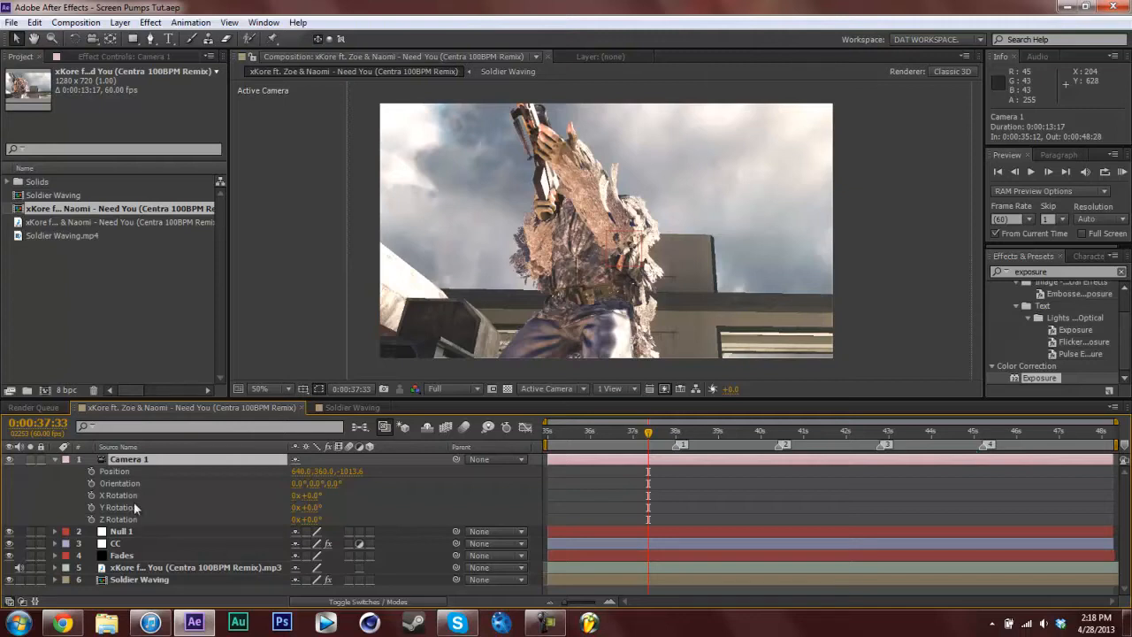
{"action": "left_click", "coordinate": [92, 470]}
{"action": "type", "text": "wiggle("}
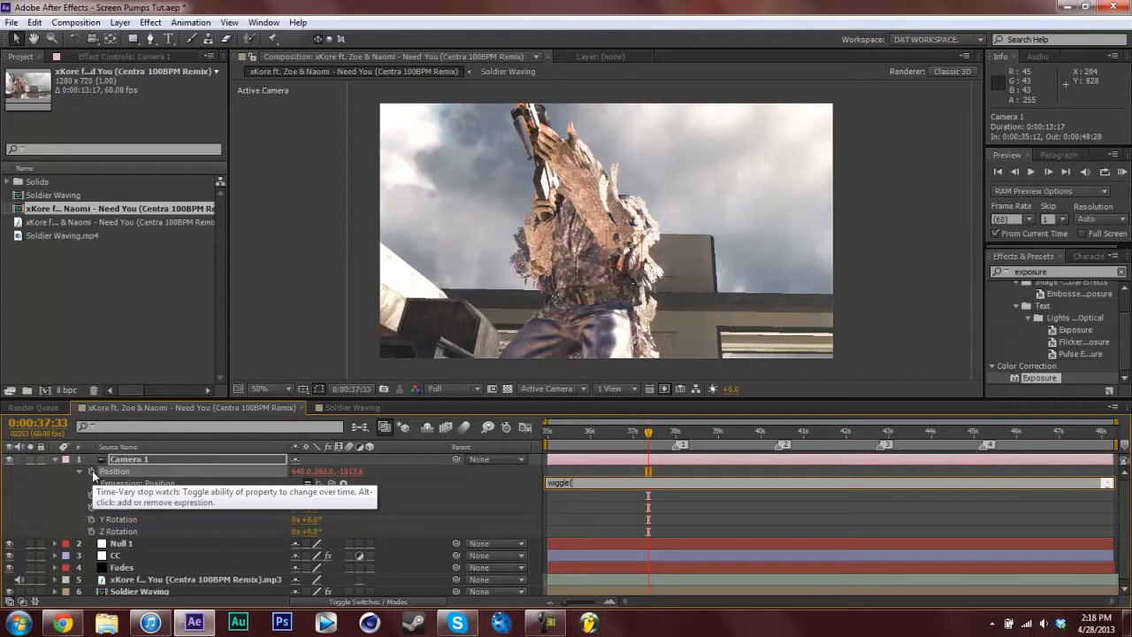
{"action": "type", "text": "2,6)"}
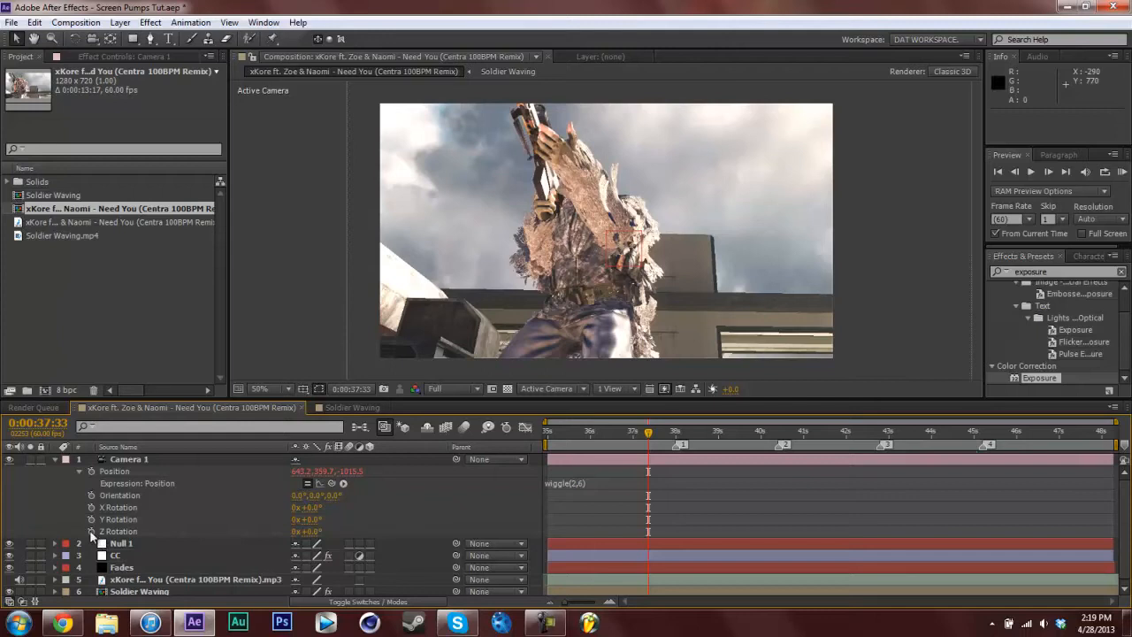
{"action": "mouse_move", "coordinate": [92, 531]}
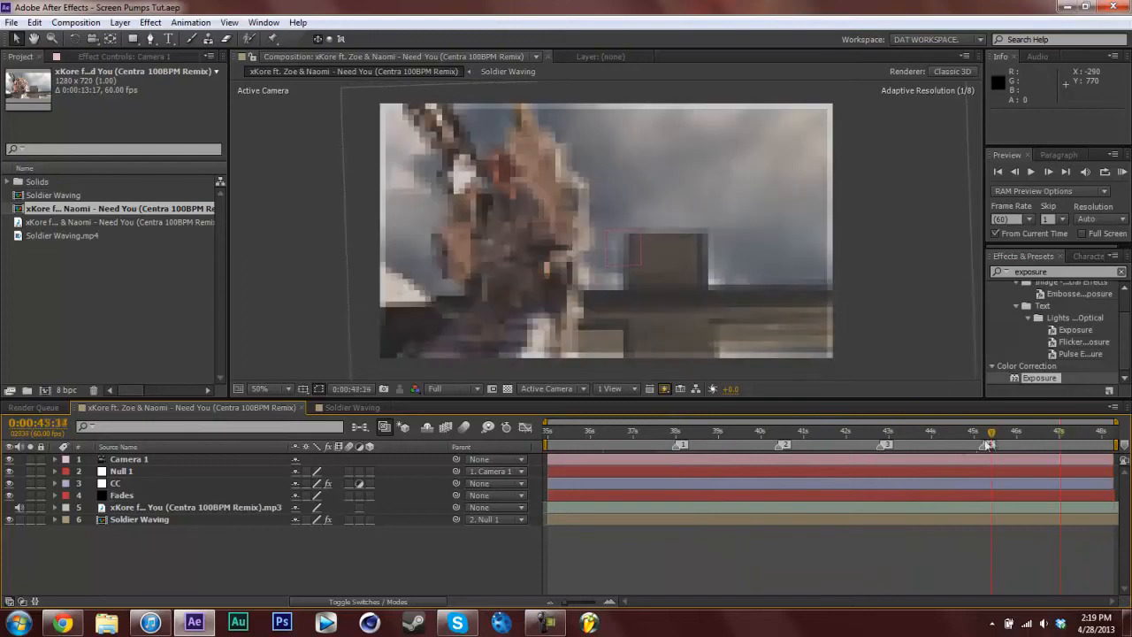
Step: Stop the preview and delete Camera 1 and Null 1, leaving CC, Fades, music and the soldier clip
{"action": "left_click", "coordinate": [842, 431]}
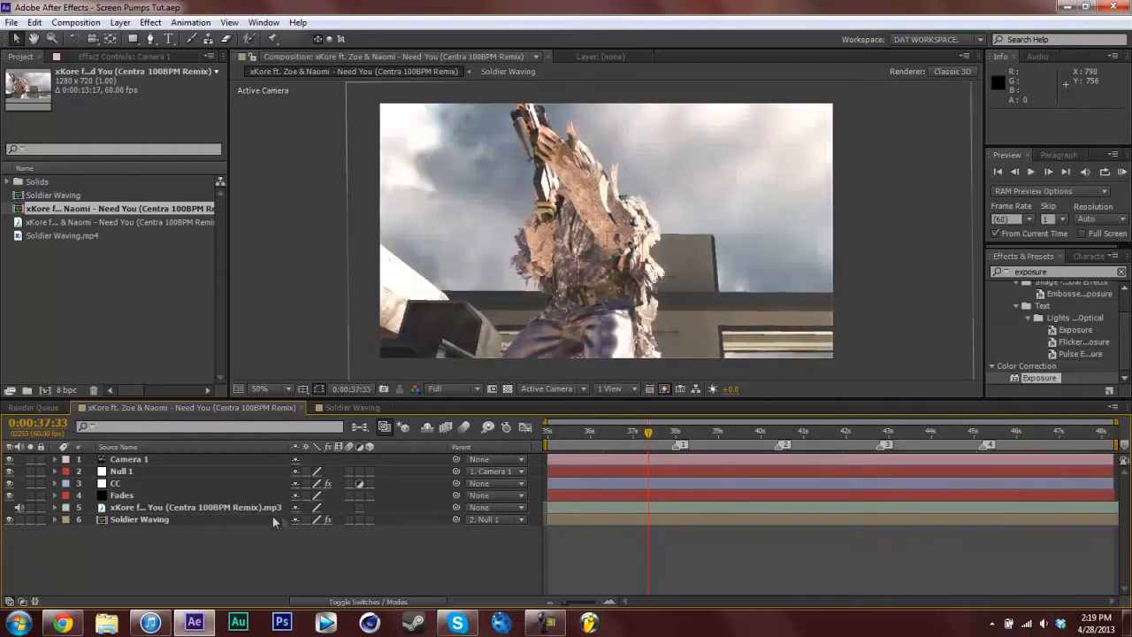
{"action": "left_click", "coordinate": [121, 471]}
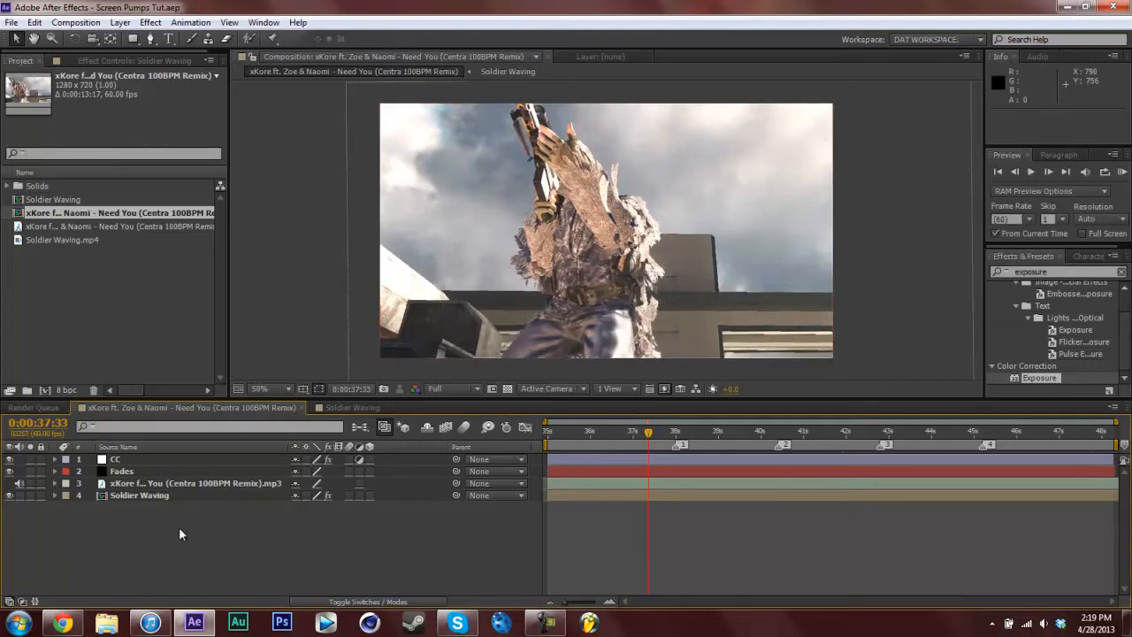
{"action": "left_click", "coordinate": [120, 21]}
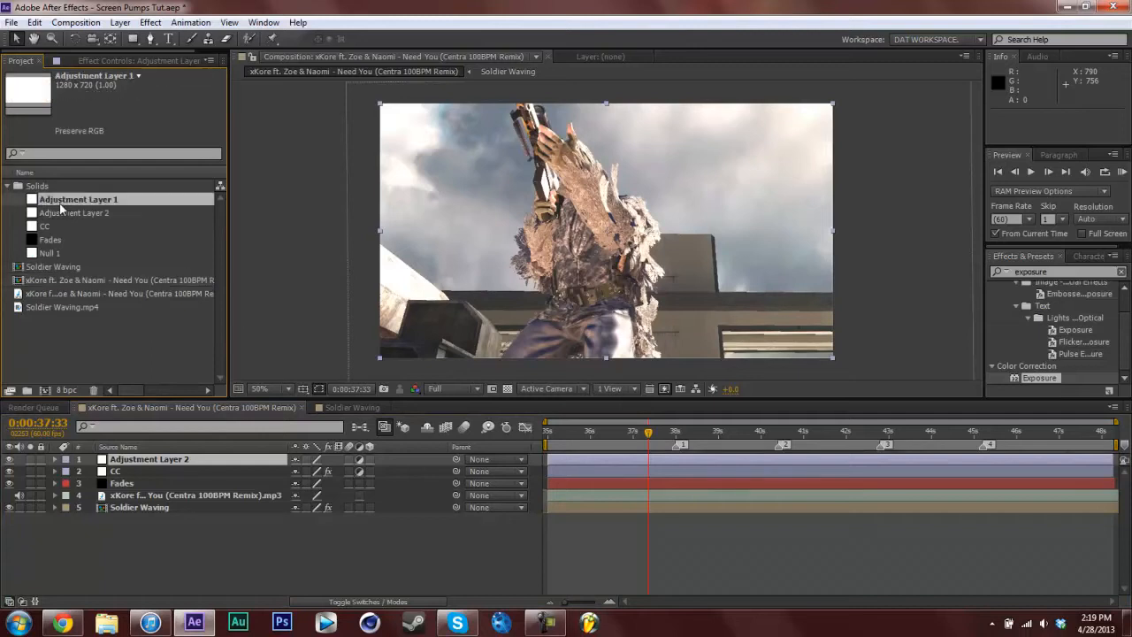
{"action": "double_click", "coordinate": [78, 198]}
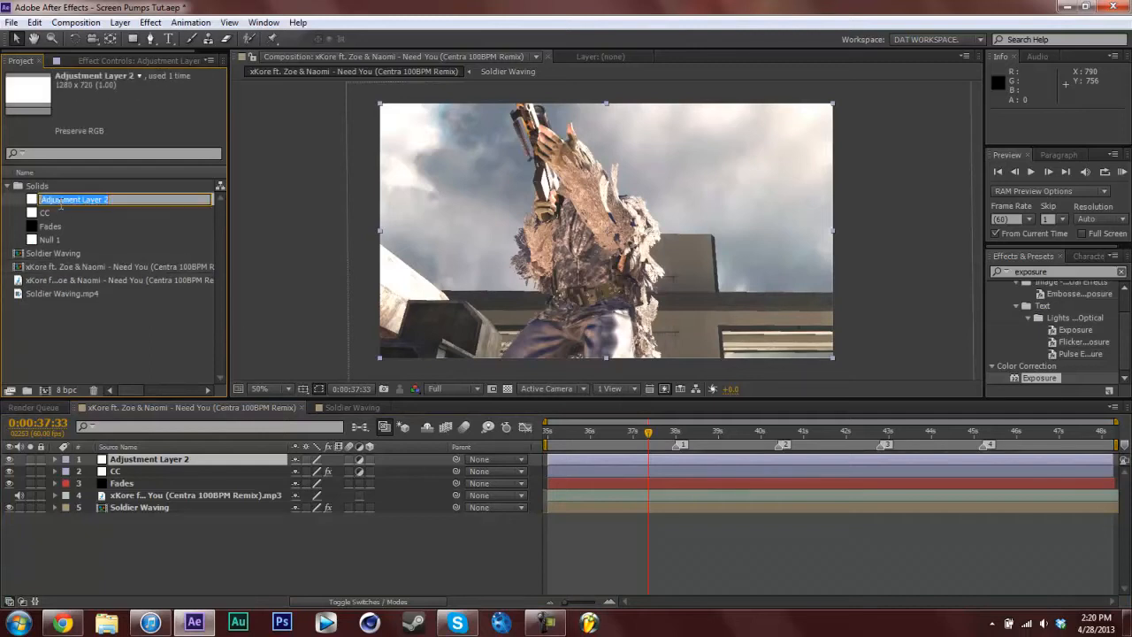
{"action": "type", "text": "Wiggly"}
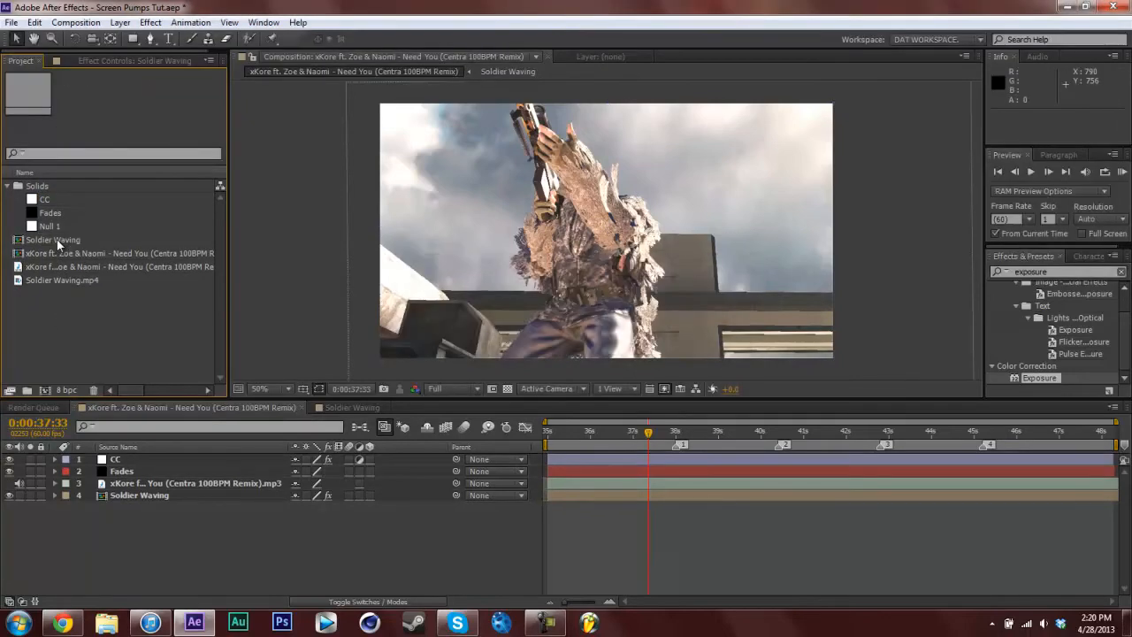
Step: Apply a Transform effect to CC with Position wiggle(2,6) and RAM Preview the shake
{"action": "left_click", "coordinate": [115, 460]}
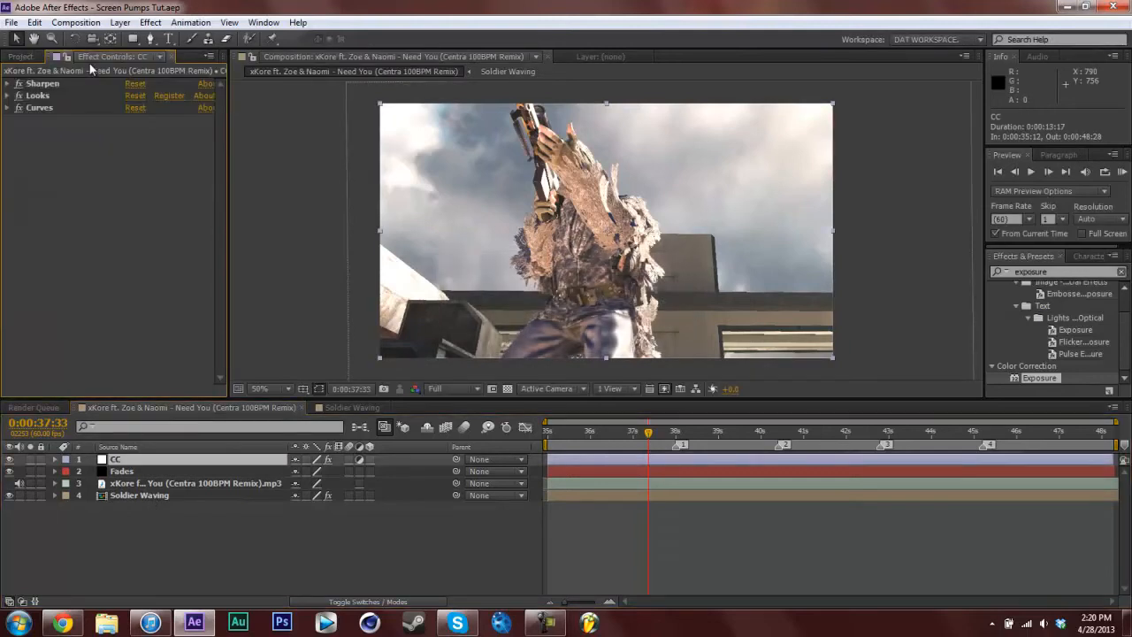
{"action": "mouse_move", "coordinate": [1058, 269]}
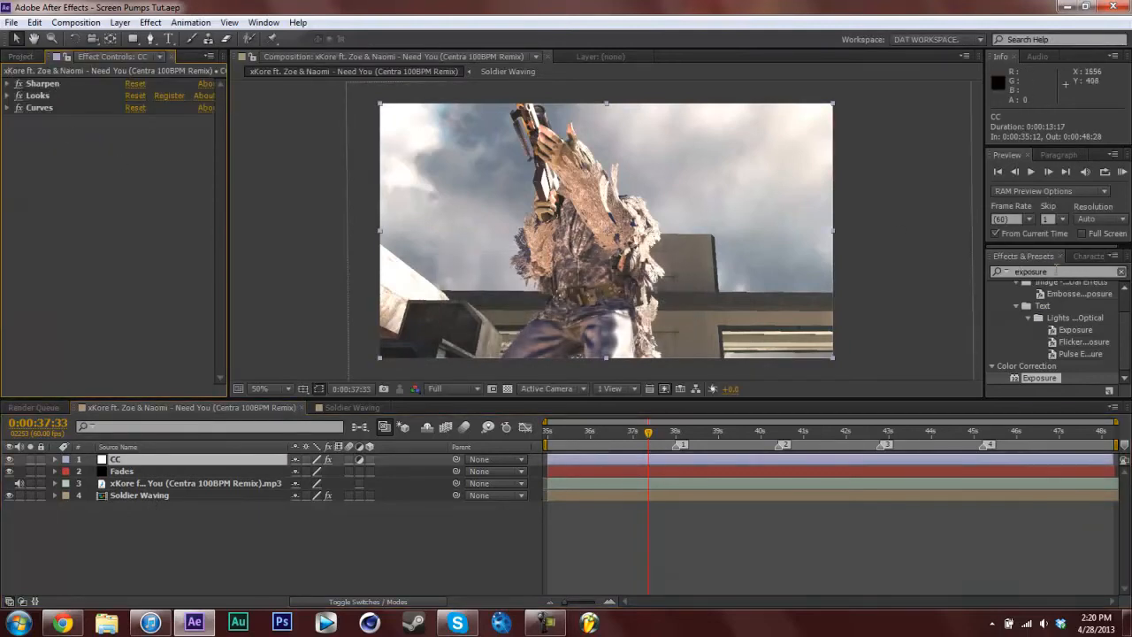
{"action": "type", "text": "tranf"}
{"action": "type", "text": "wiggle(2,6)"}
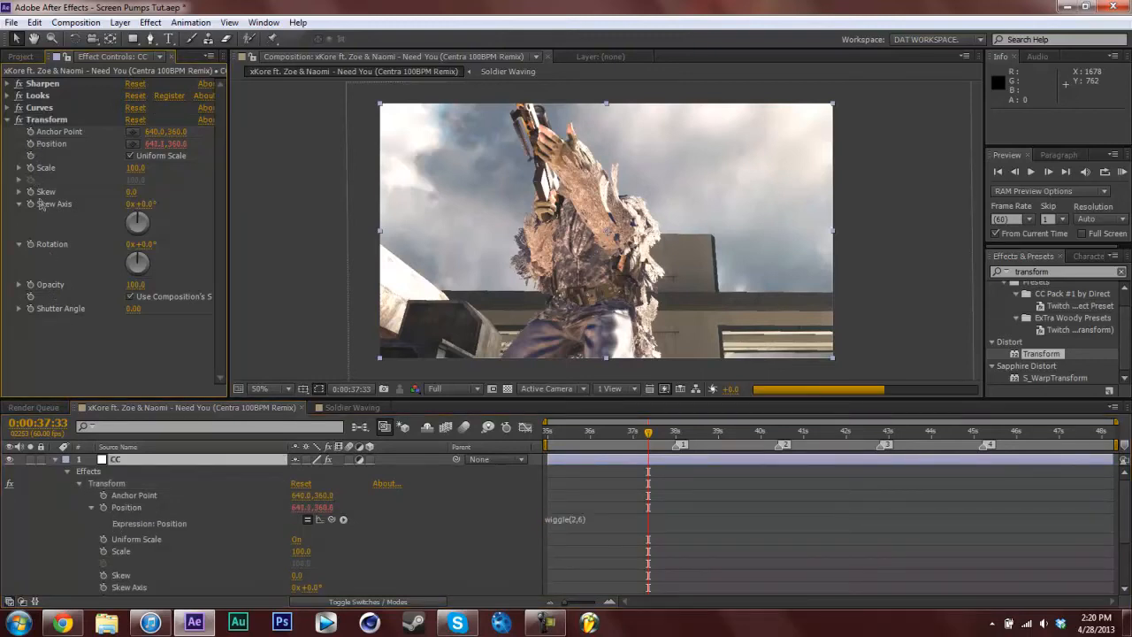
{"action": "left_click", "coordinate": [20, 244]}
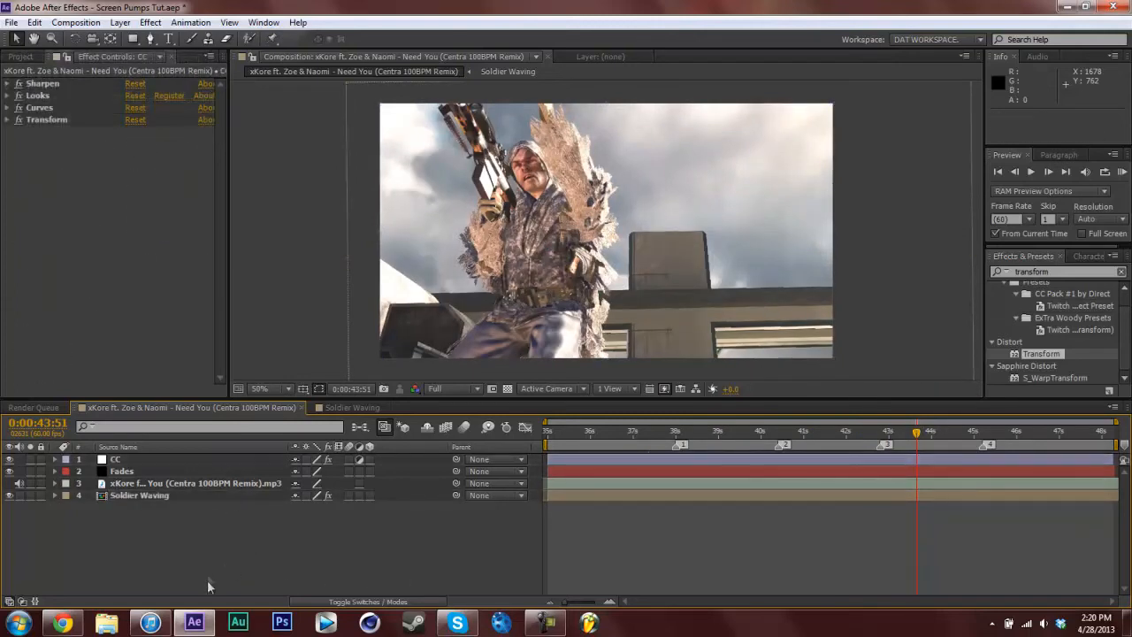
{"action": "left_click", "coordinate": [845, 432]}
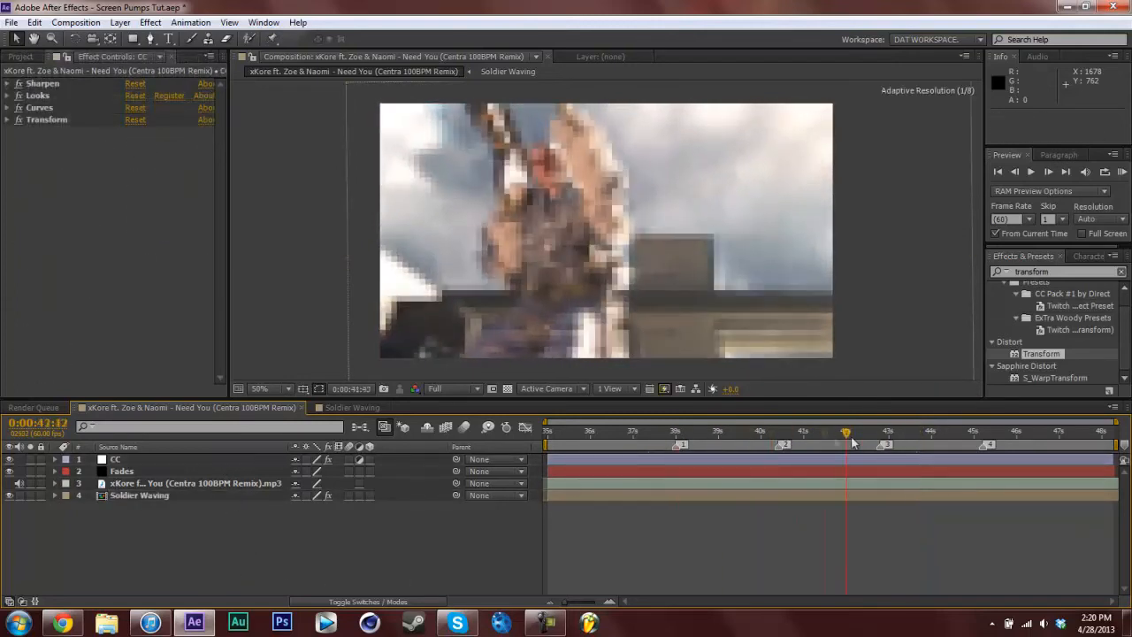